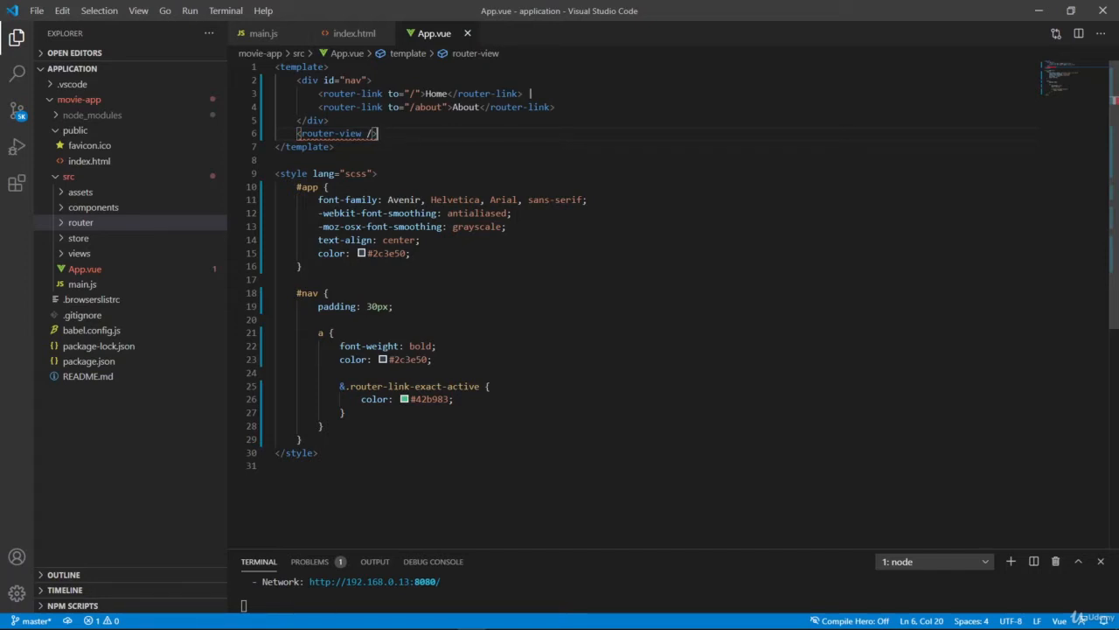
Step: Expand the src/router folder to reveal its index.js file
click(81, 222)
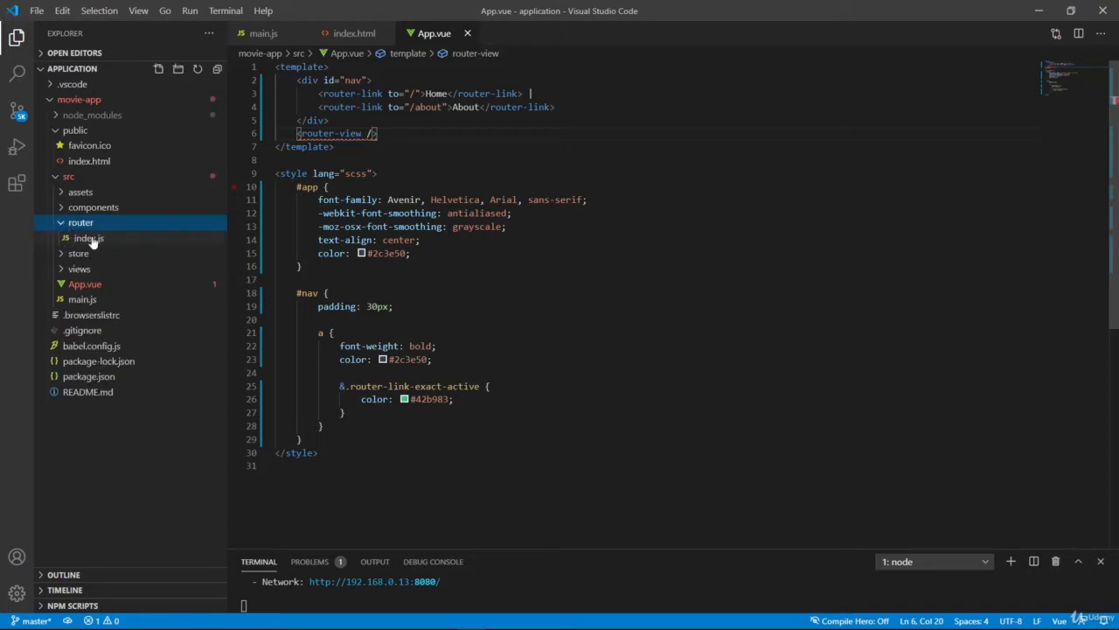
Step: View router/index.js and highlight the lazily imported About route component
click(87, 237)
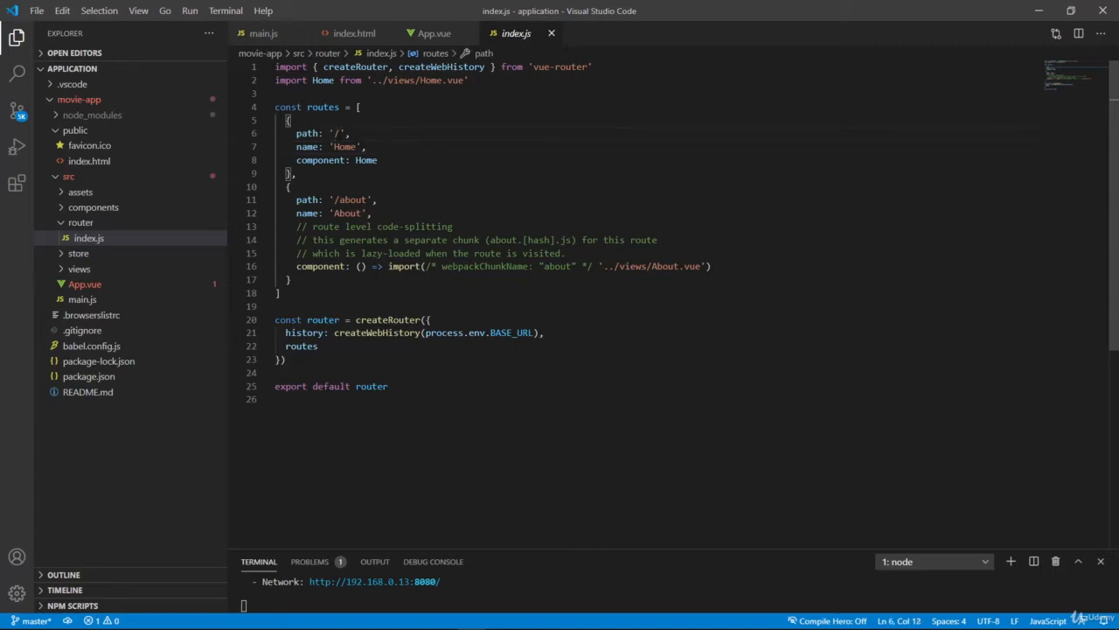
click(369, 146)
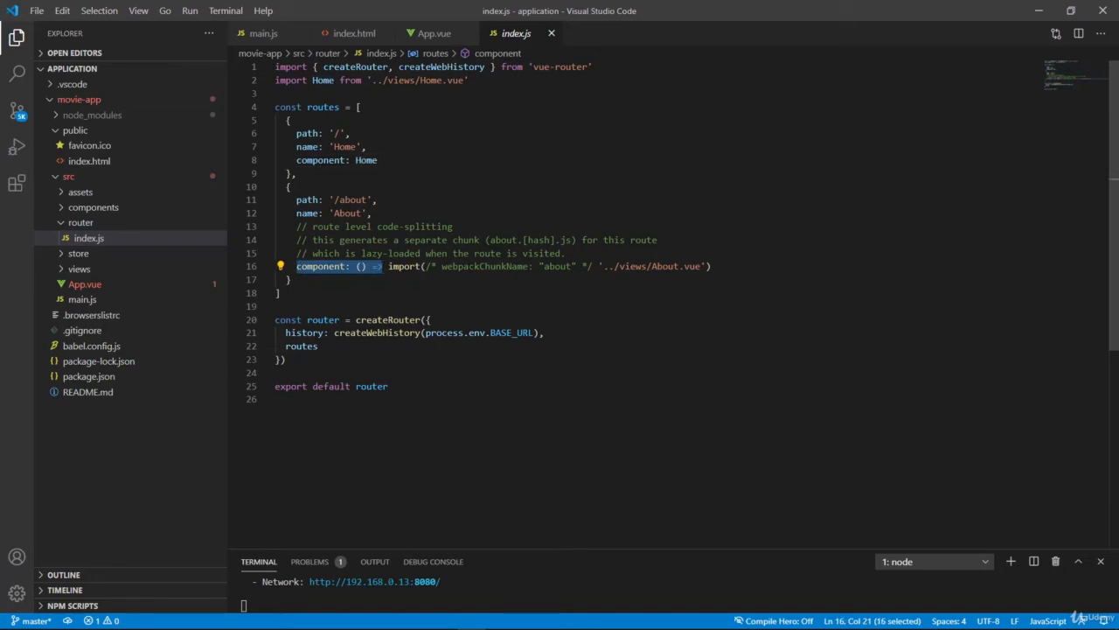
click(706, 266)
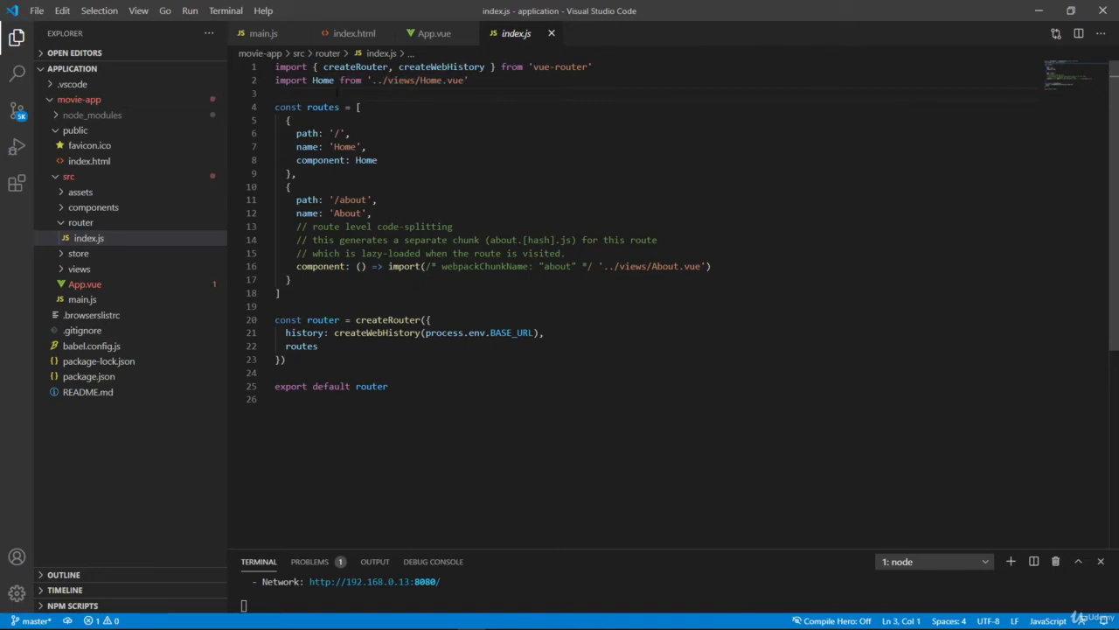
drag(298, 265, 418, 265)
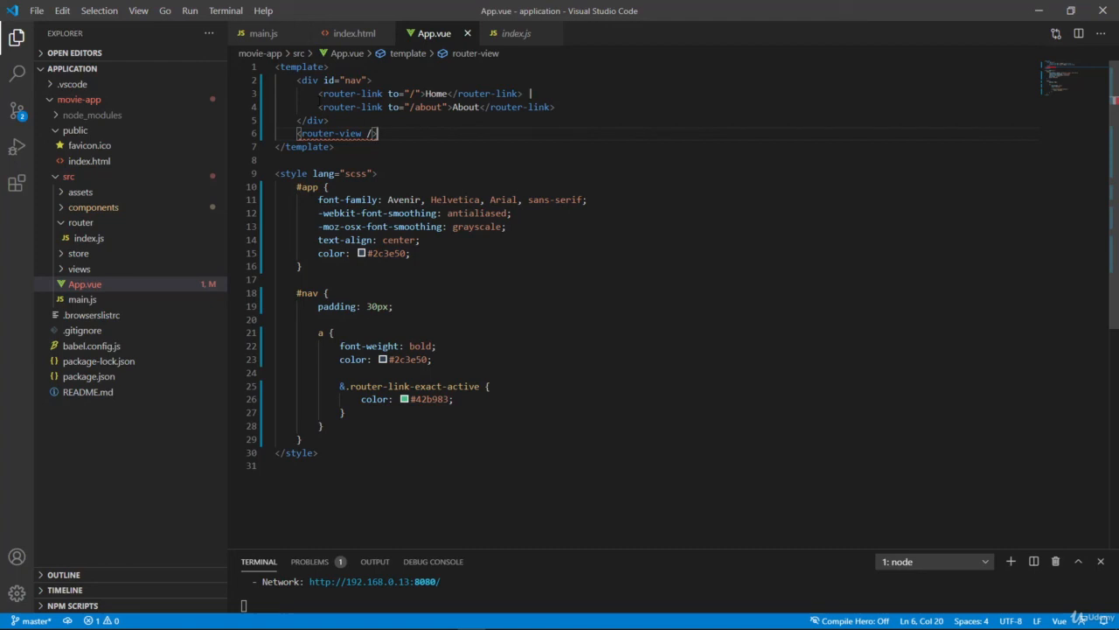
Step: Select the router-link tag in App.vue, then inspect the About link's rendered anchor in Chrome DevTools
double_click(350, 95)
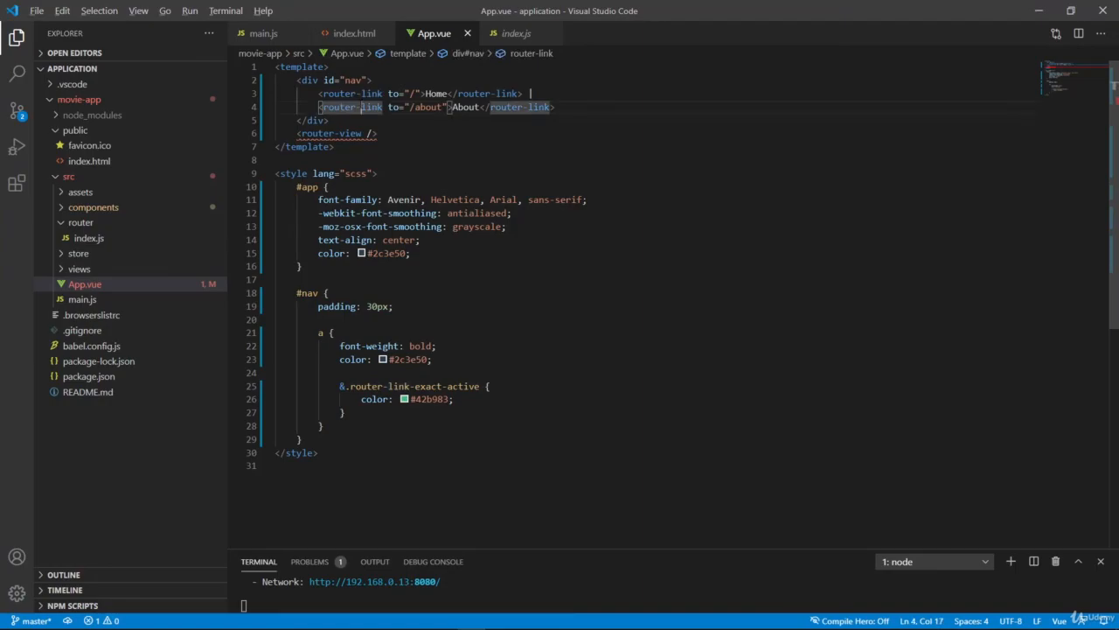
right_click(572, 68)
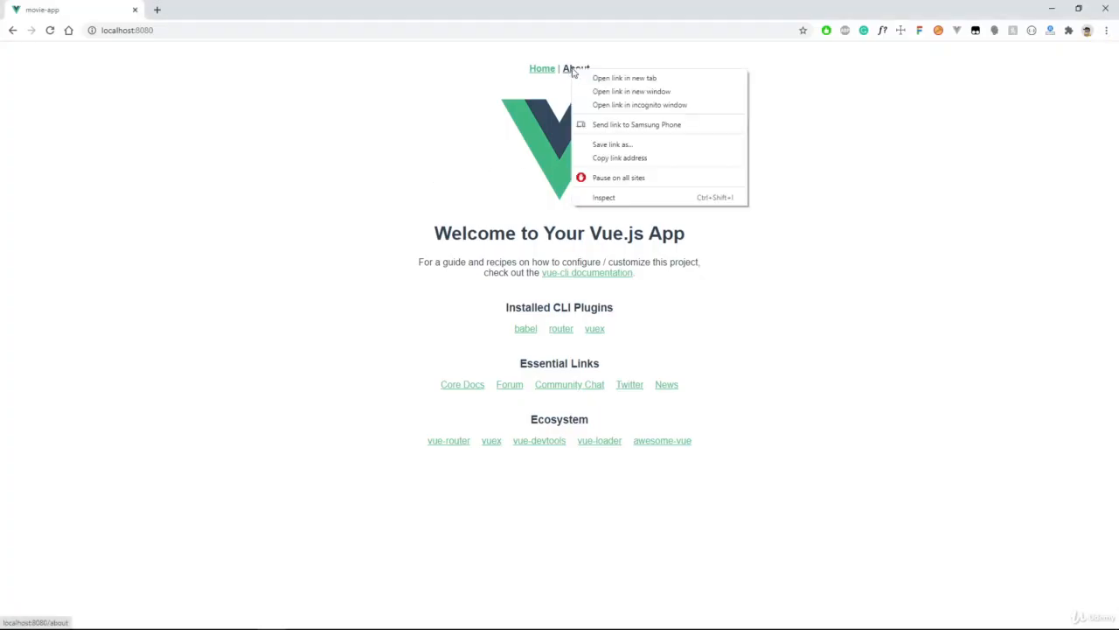
click(601, 196)
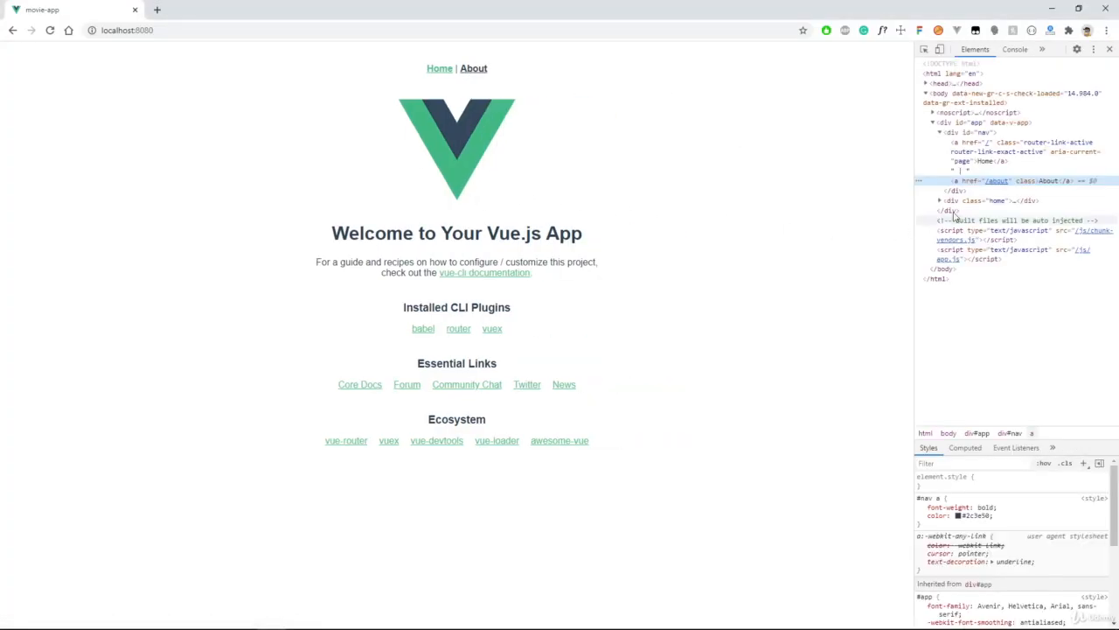
mouse_move(979, 180)
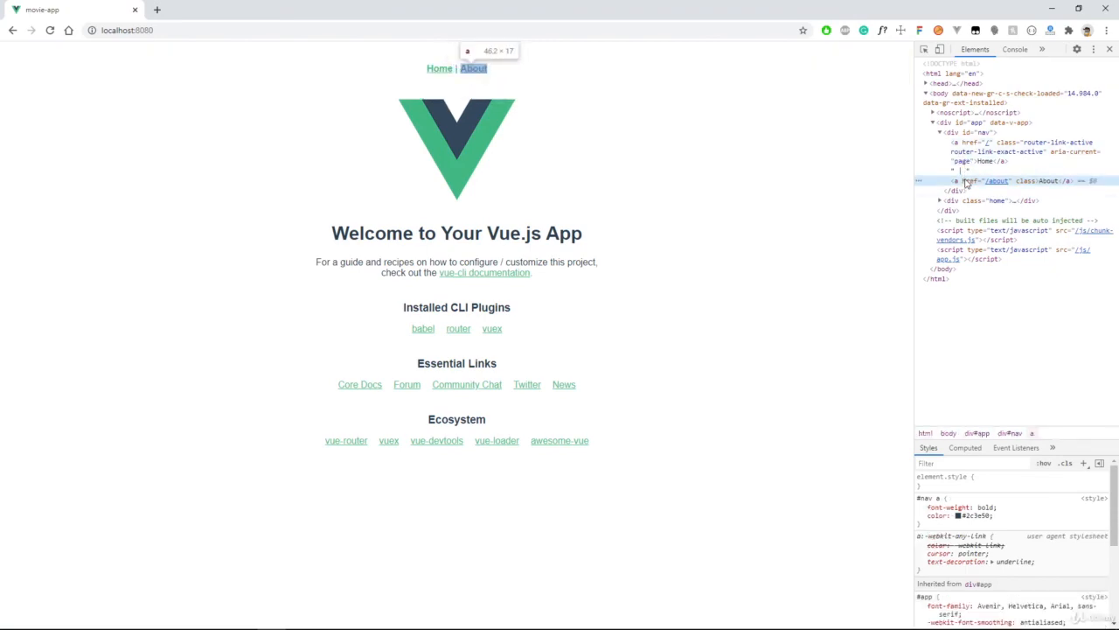